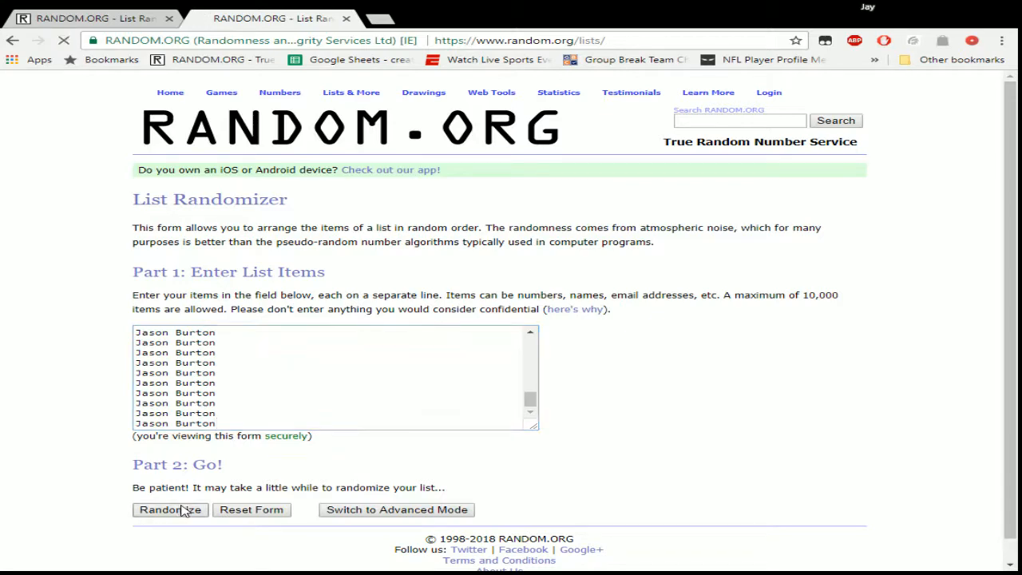
Step: Randomize the 48-name list, then reshuffle with Again! until it reports 8 randomizations
click(170, 510)
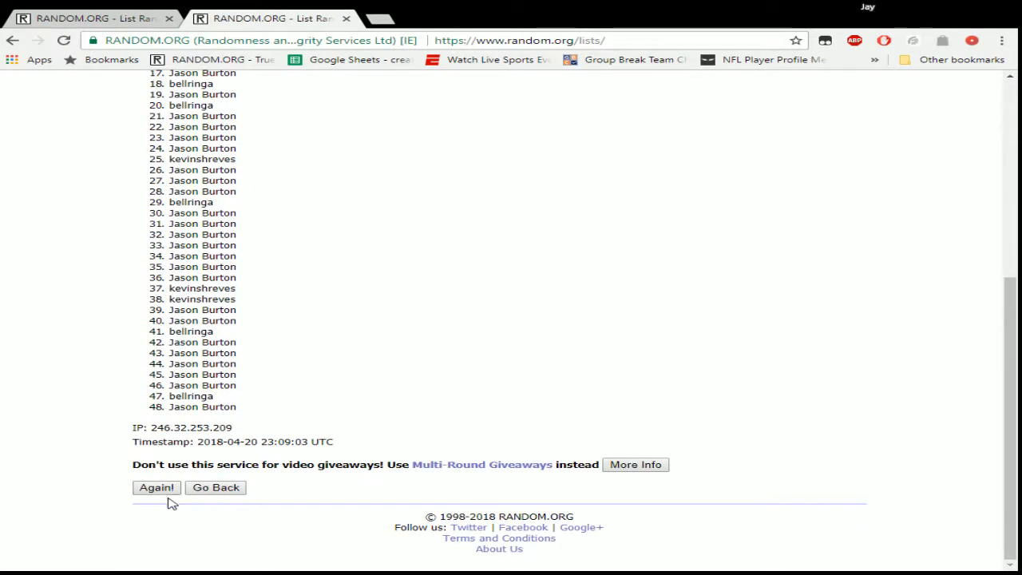
click(156, 487)
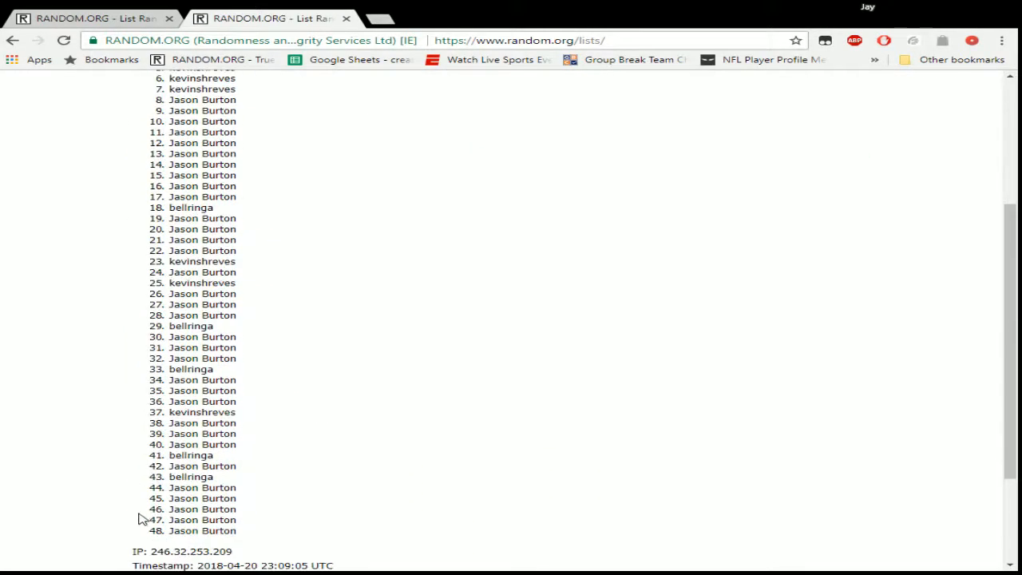
scroll(up, 3)
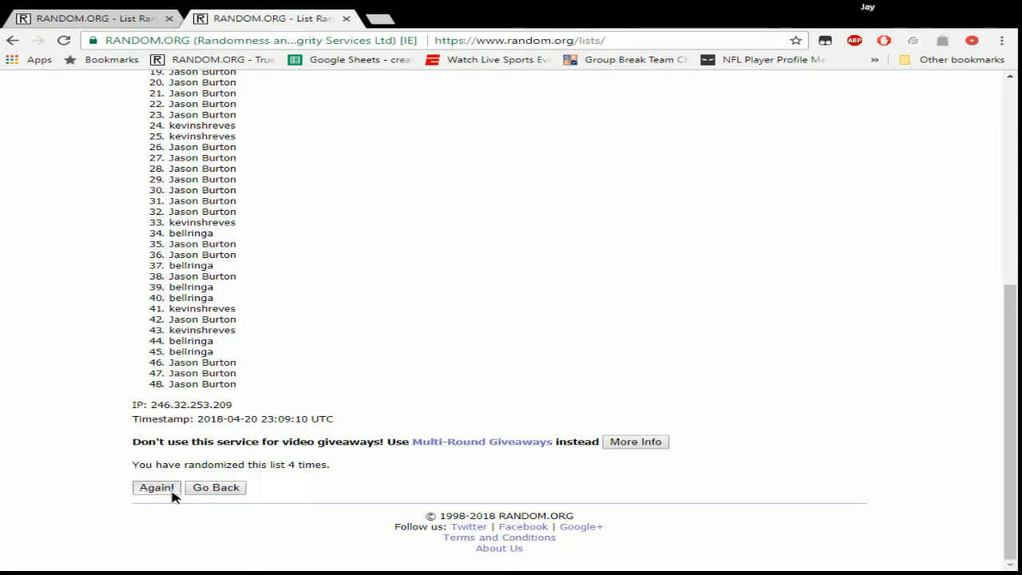
click(156, 487)
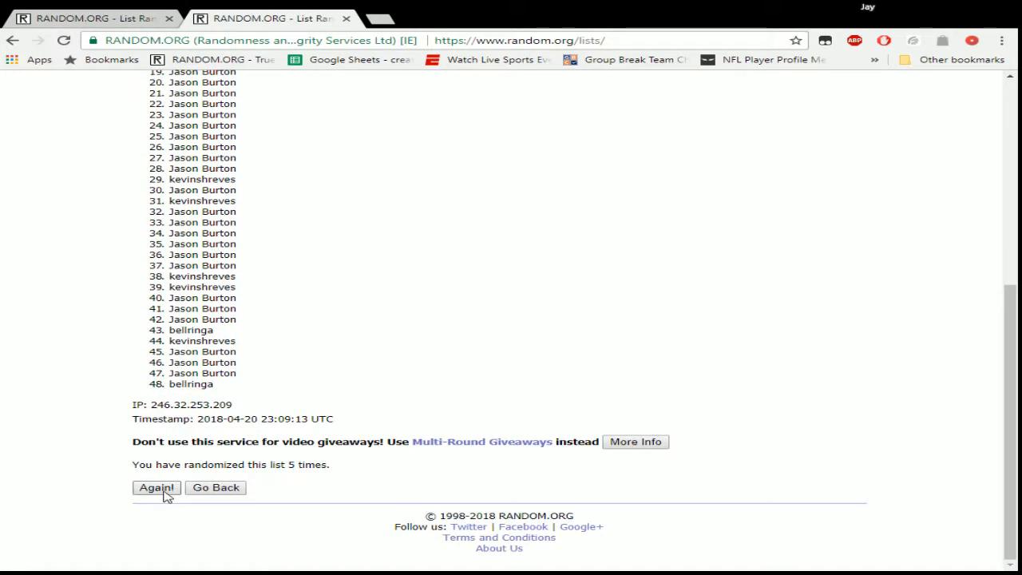
click(156, 487)
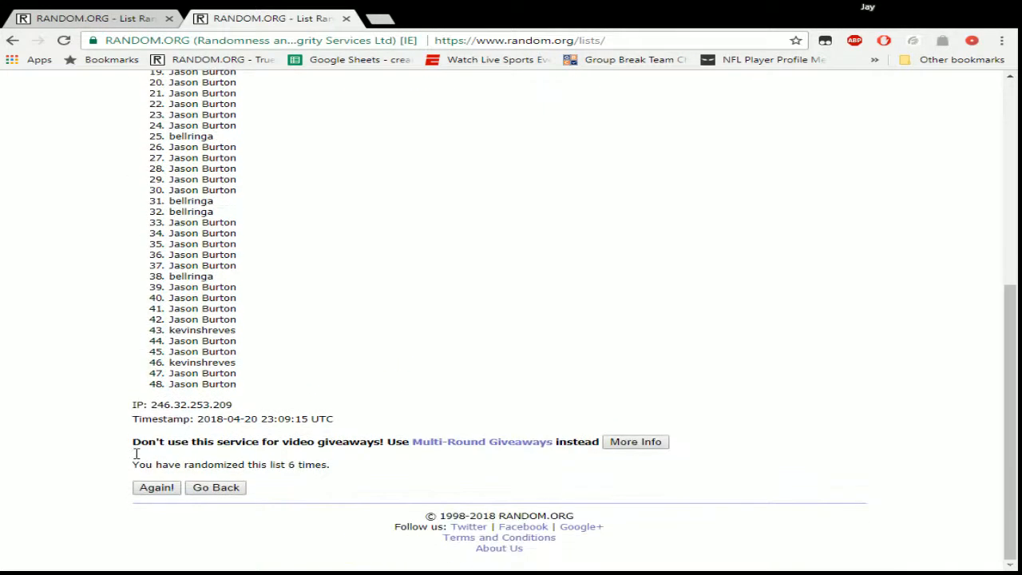
click(157, 487)
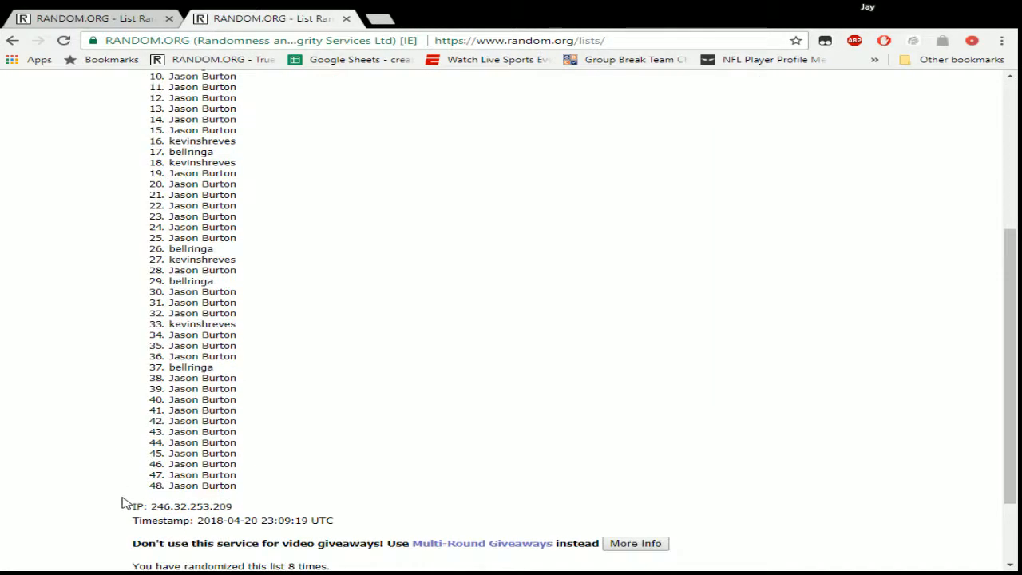
scroll(up, 3)
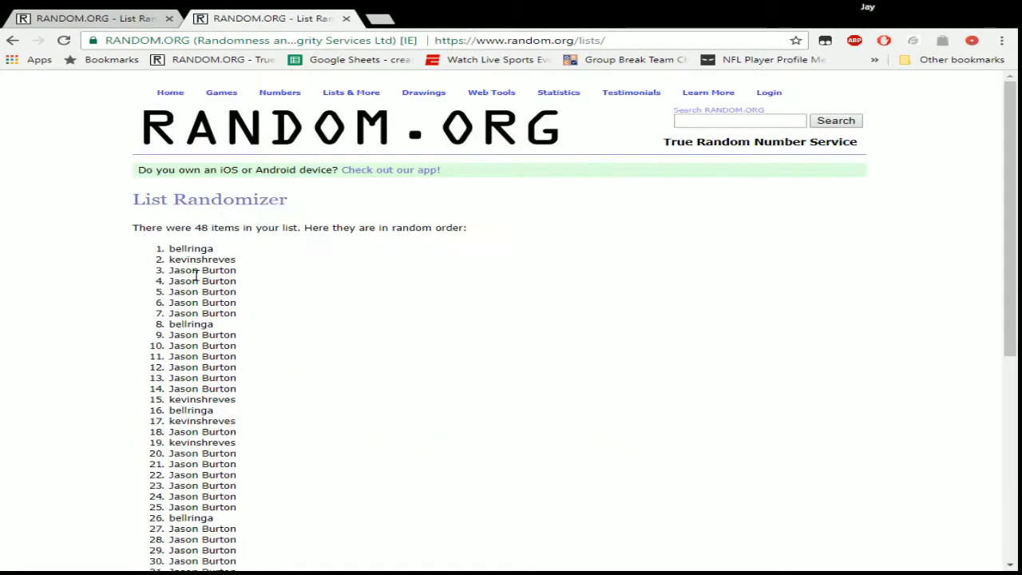
drag(170, 249, 248, 270)
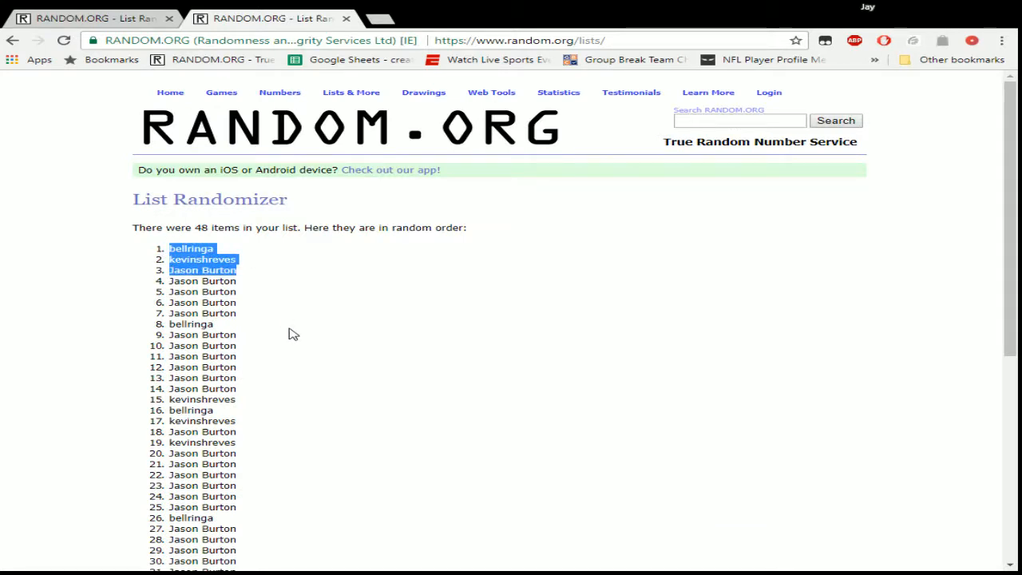
scroll(down, 3)
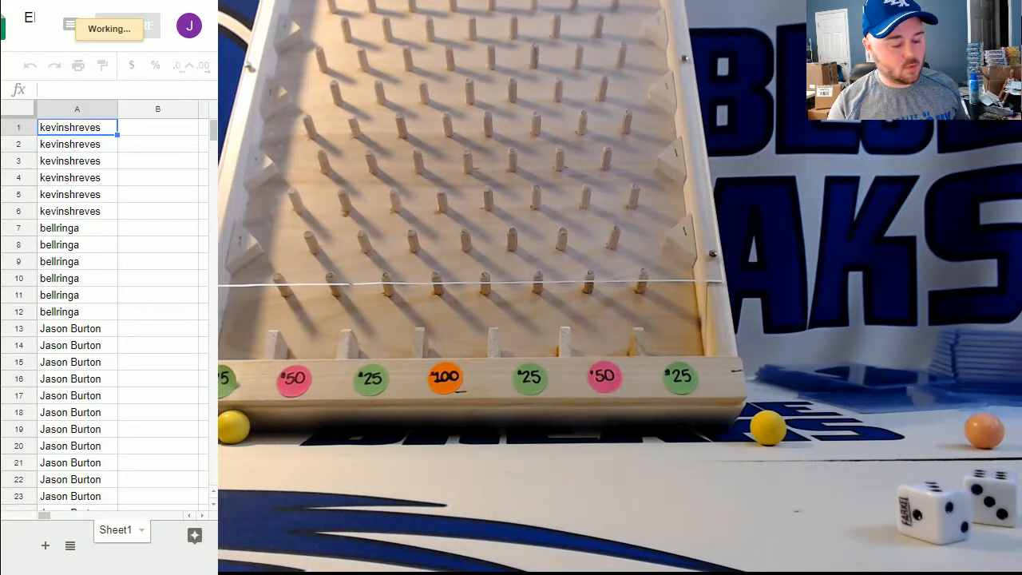
click(71, 128)
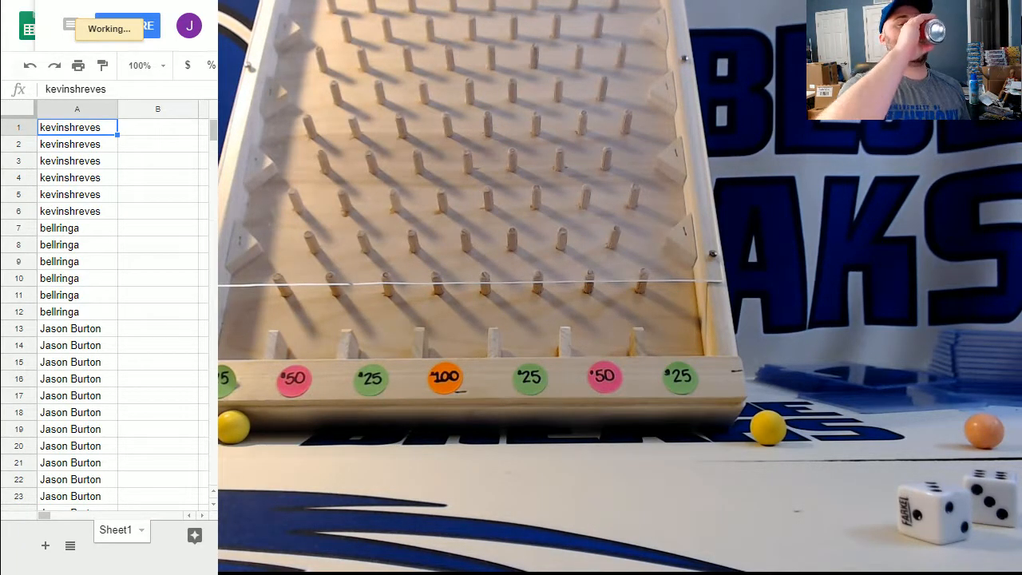